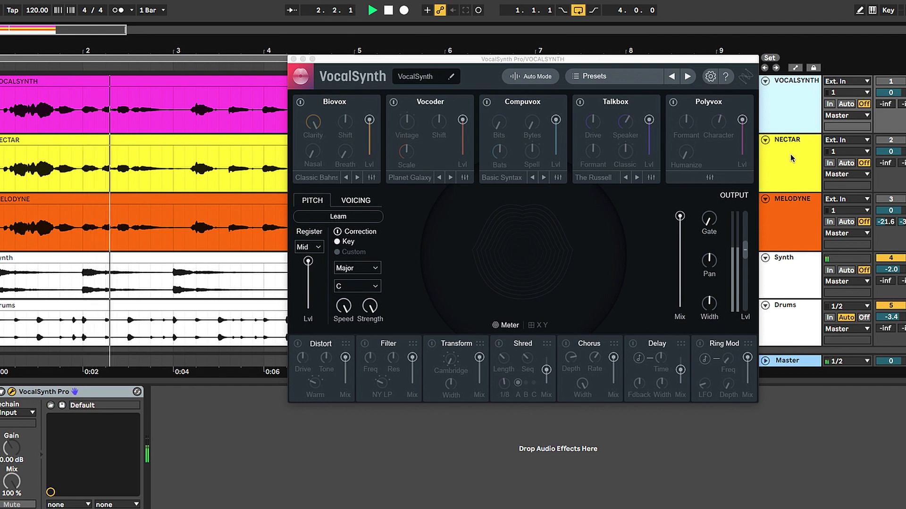
# Step: Close the VocalSynth Pro window to reveal the arrangement of vocal, synth and drum tracks
pyautogui.click(789, 163)
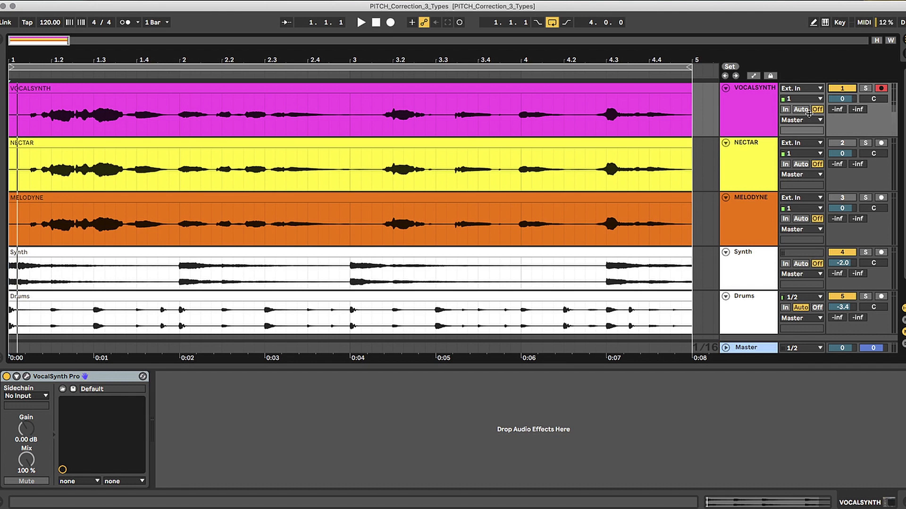
pyautogui.click(360, 22)
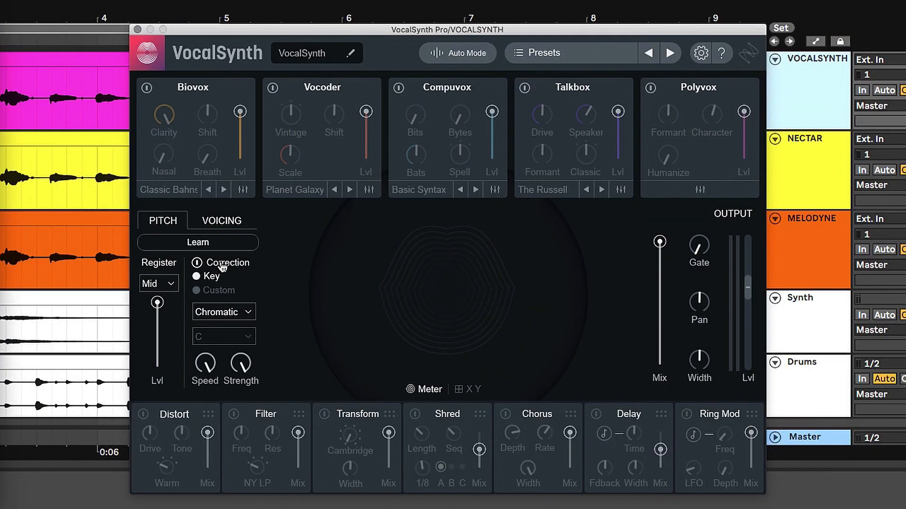
# Step: Change VocalSynth's correction scale from Chromatic to C Major
pyautogui.click(223, 312)
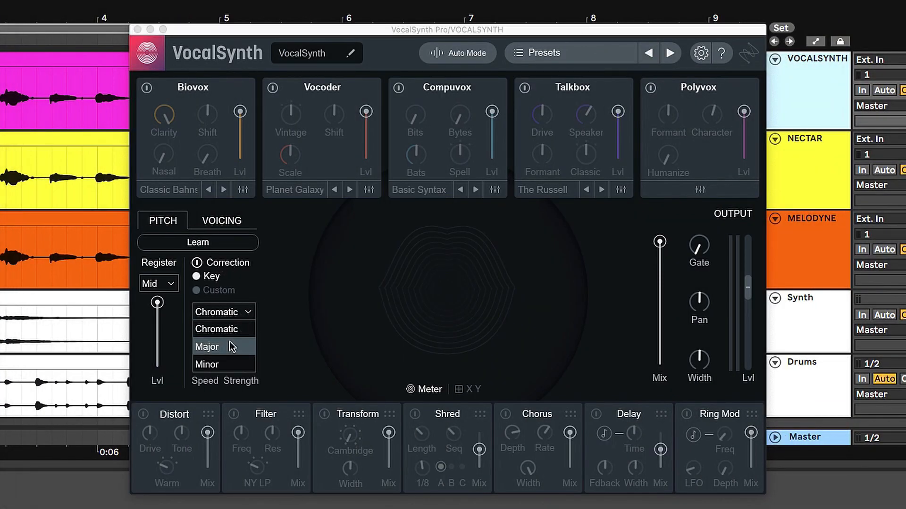
pyautogui.click(206, 347)
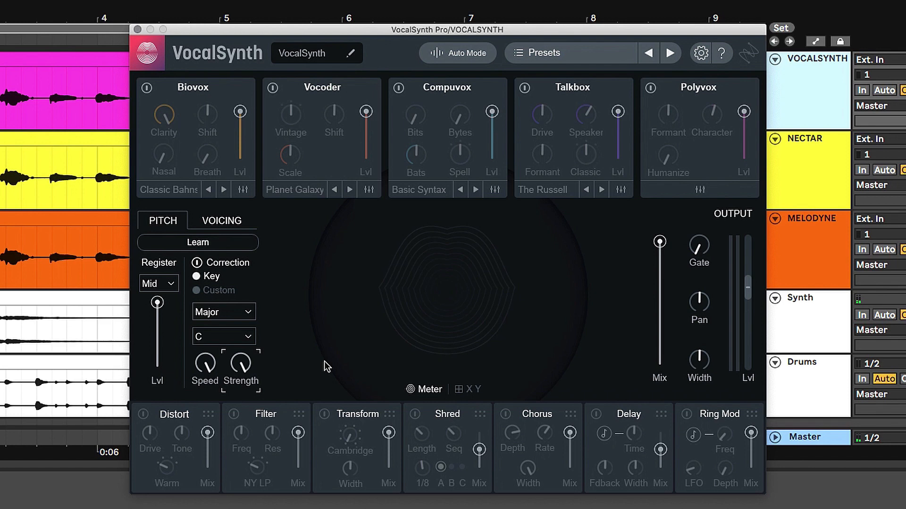
pyautogui.moveTo(263, 379)
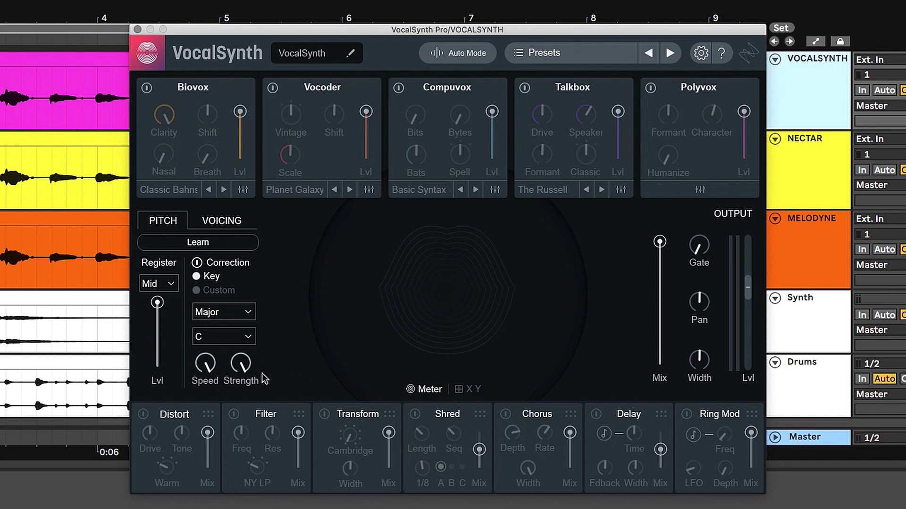
pyautogui.click(157, 283)
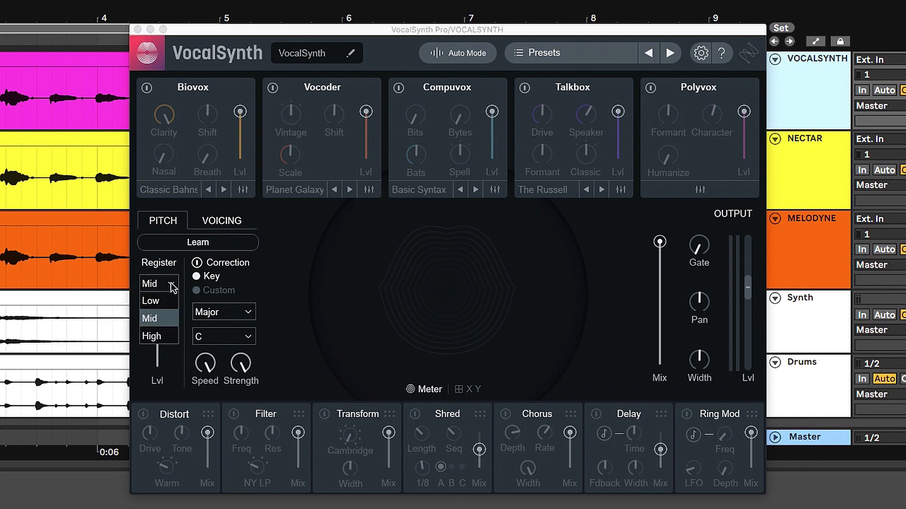
pyautogui.moveTo(167, 330)
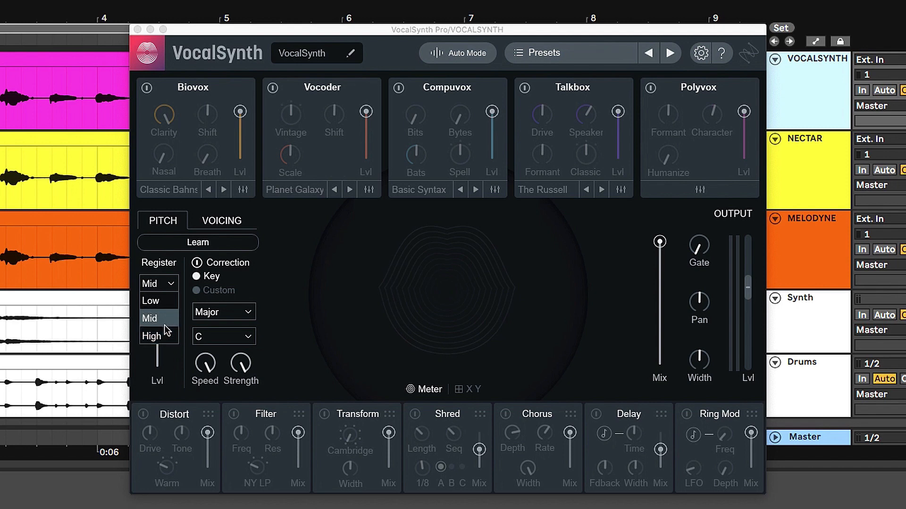
pyautogui.click(149, 318)
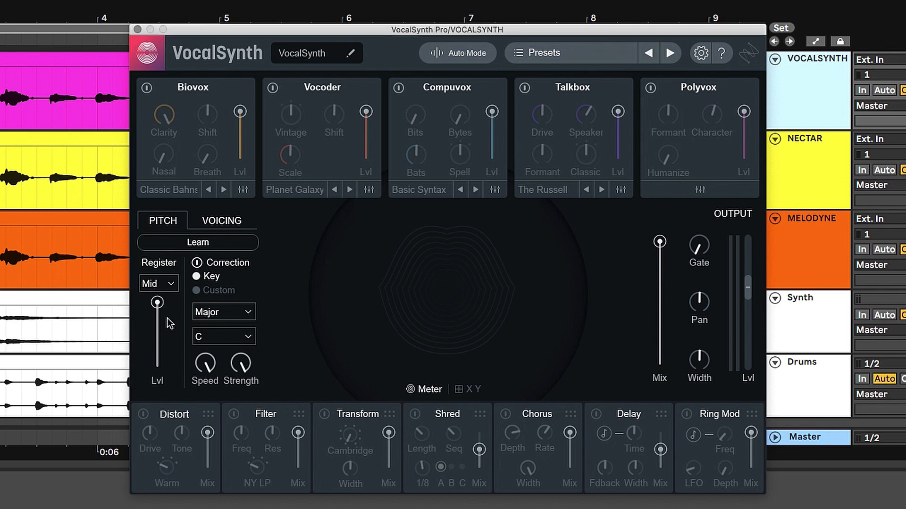
pyautogui.moveTo(305, 343)
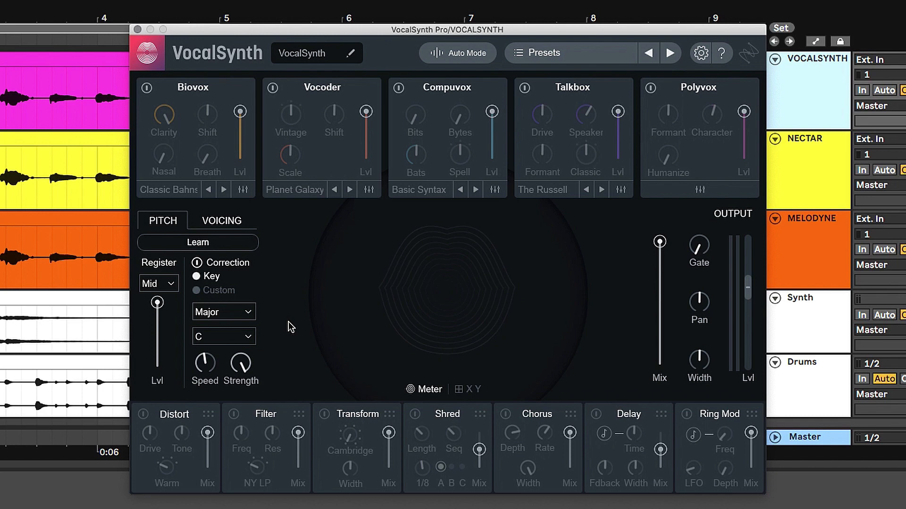
pyautogui.moveTo(294, 362)
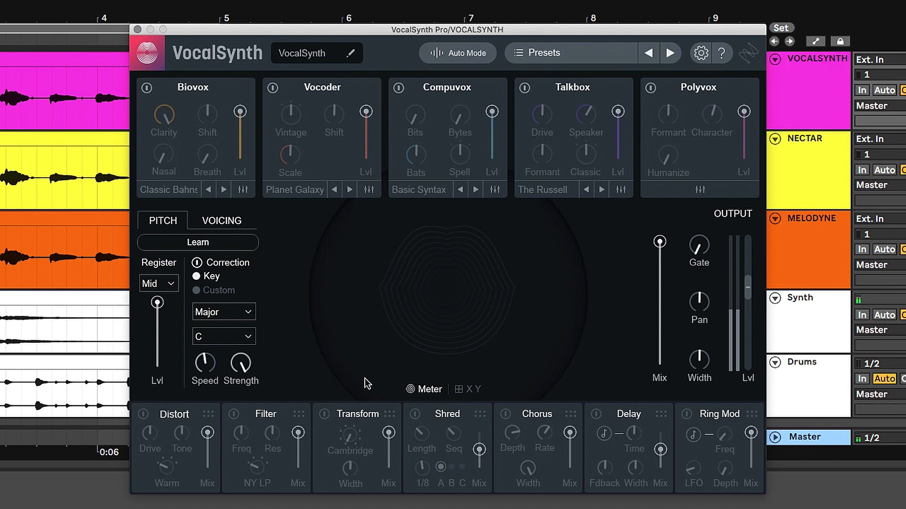
pyautogui.moveTo(289, 327)
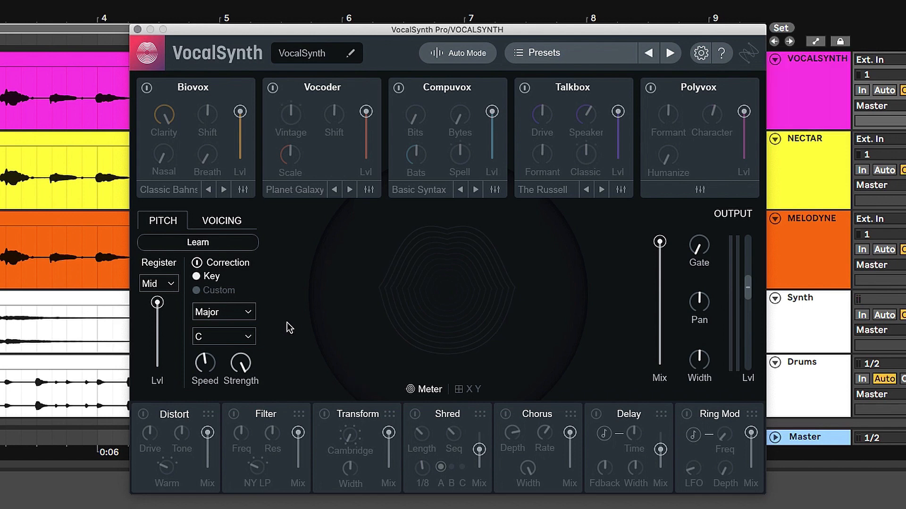
pyautogui.click(197, 242)
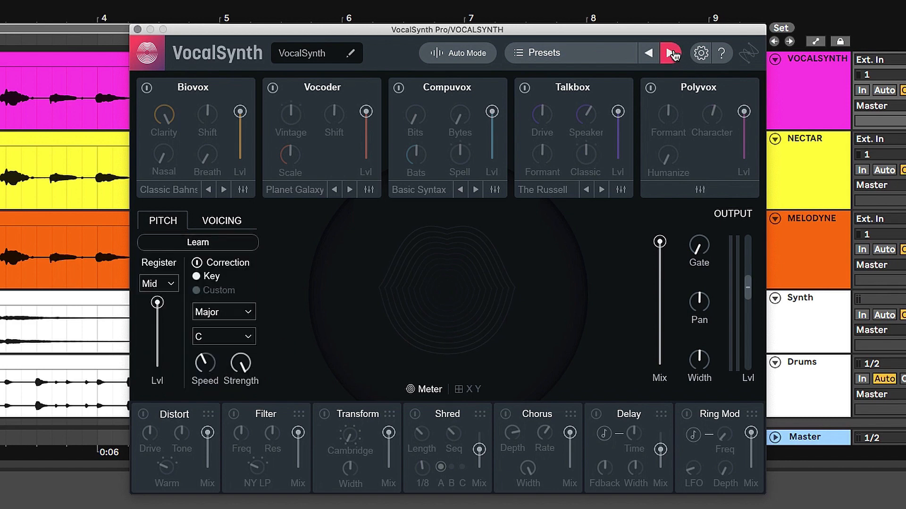
pyautogui.click(669, 53)
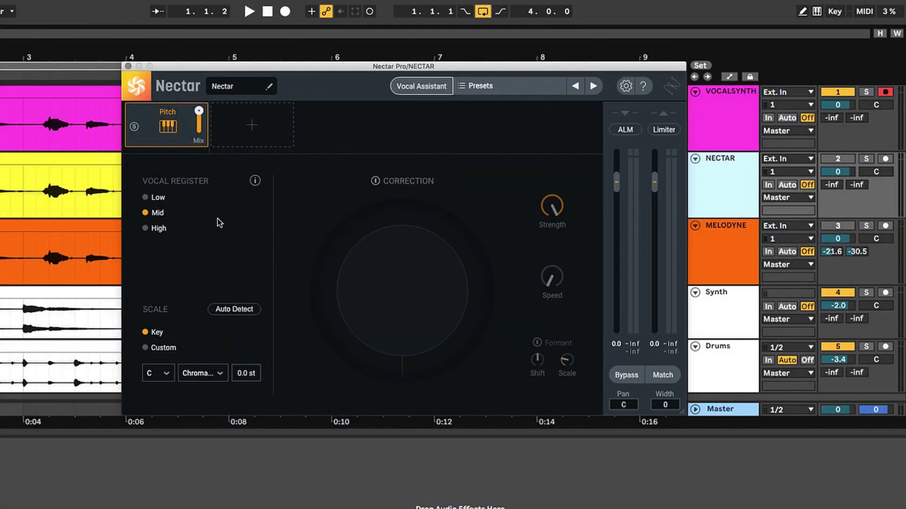
pyautogui.moveTo(164, 345)
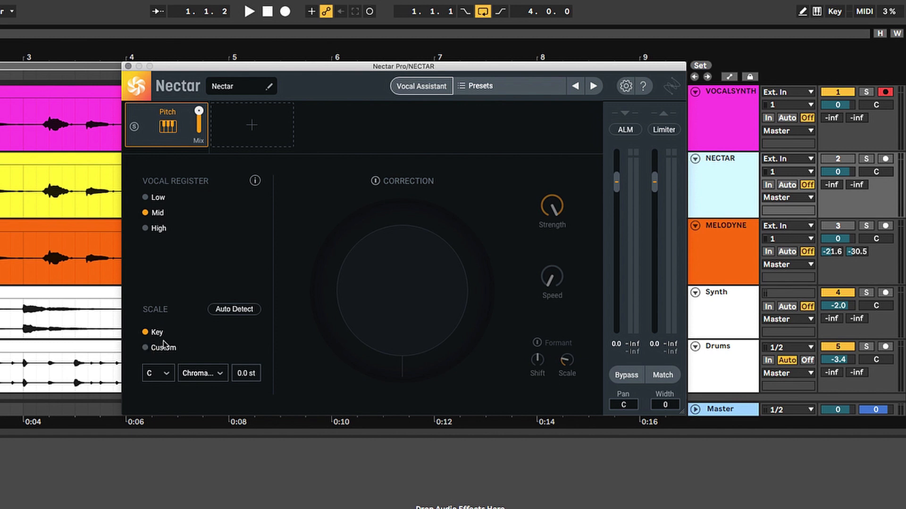
# Step: Set Nectar's pitch correction scale to C Major and start playback through it
pyautogui.click(202, 372)
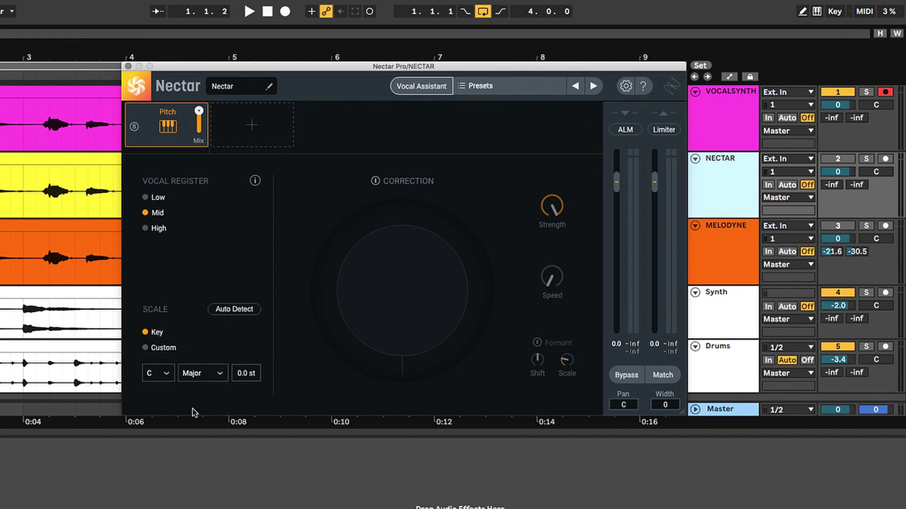
pyautogui.click(406, 181)
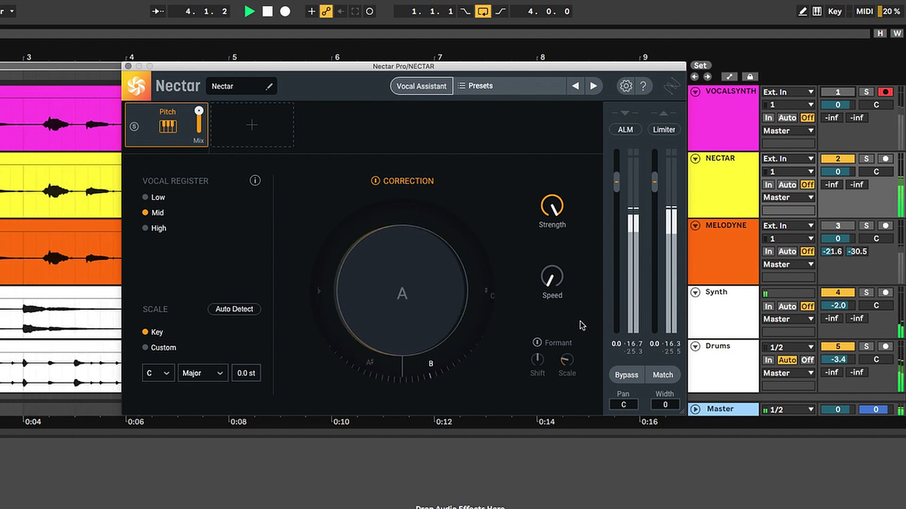
# Step: Stop playback and toggle formant correction in Nectar's Pitch module
pyautogui.click(266, 10)
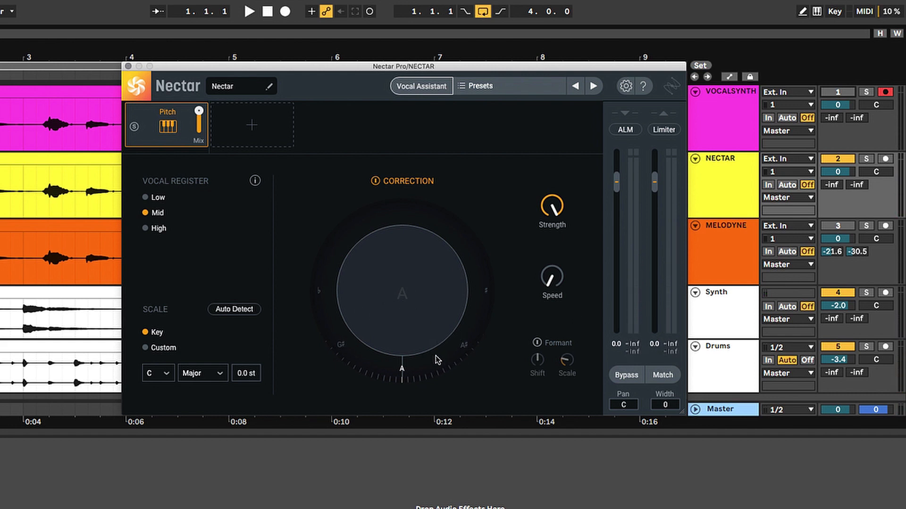
pyautogui.moveTo(483, 340)
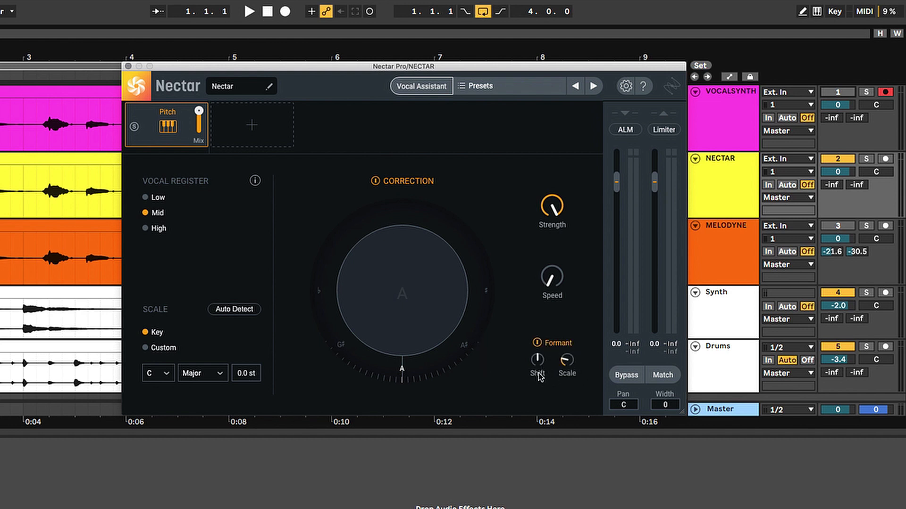
pyautogui.moveTo(525, 386)
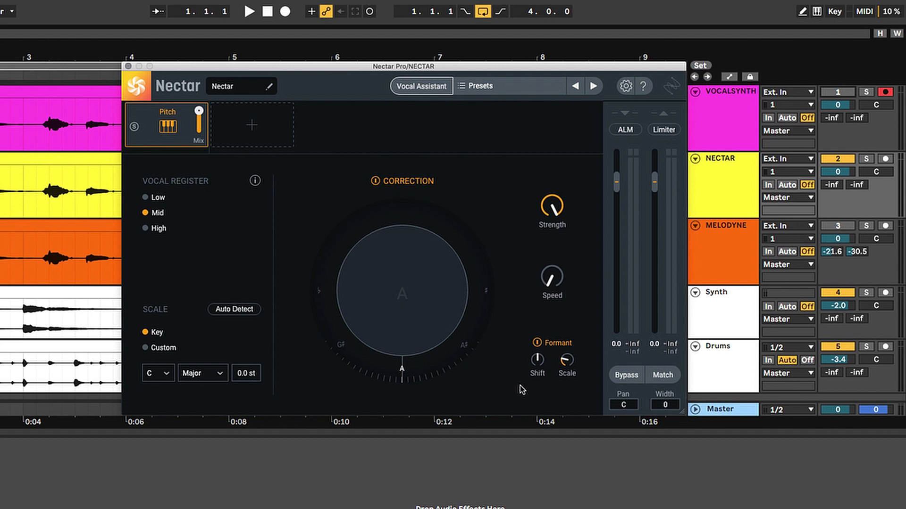
pyautogui.moveTo(556, 396)
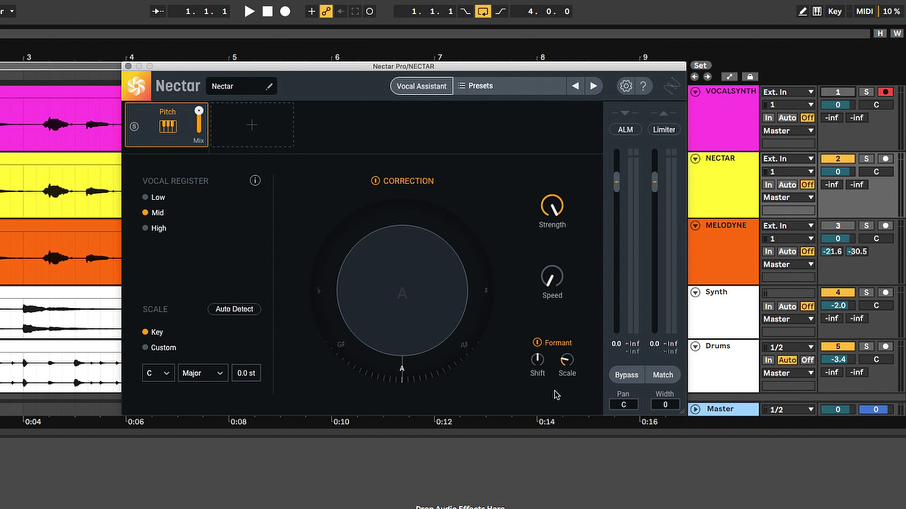
pyautogui.click(249, 11)
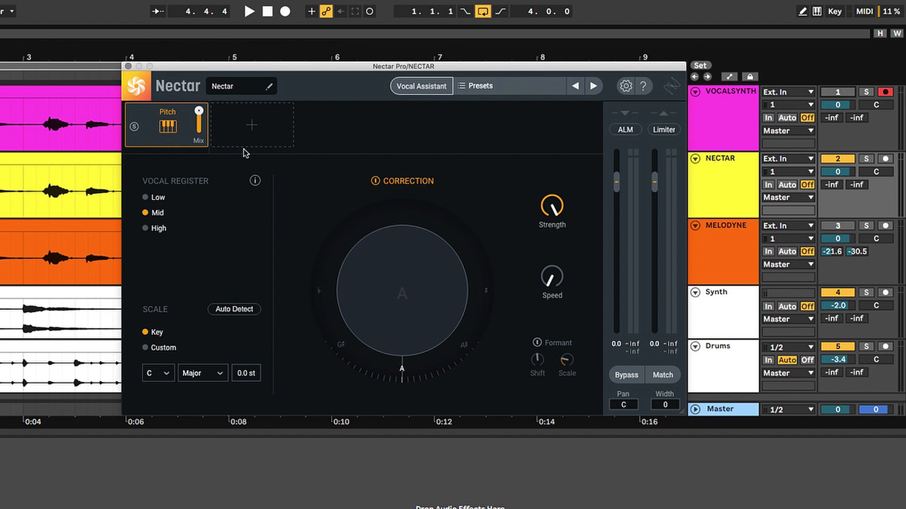
# Step: Add a Harmony module after Pitch in Nectar's chain and return to the Pitch scale settings
pyautogui.click(251, 124)
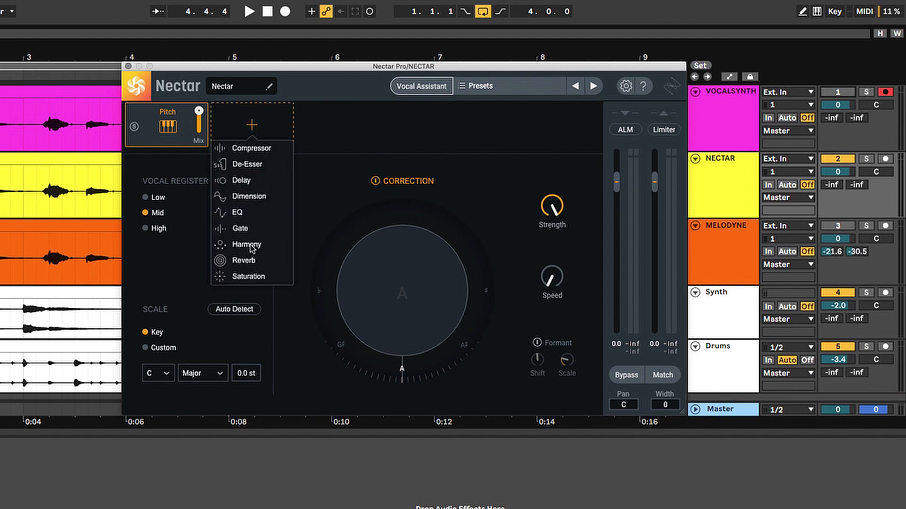
pyautogui.click(247, 245)
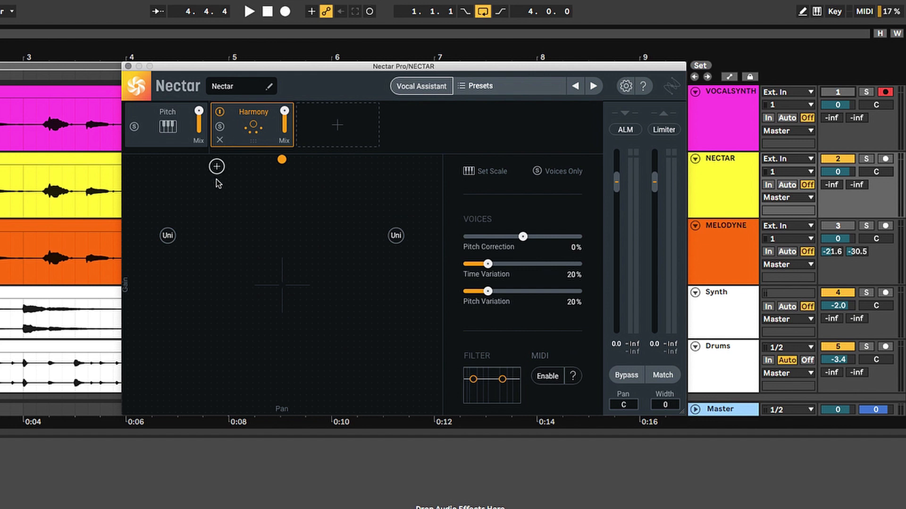
pyautogui.moveTo(370, 277)
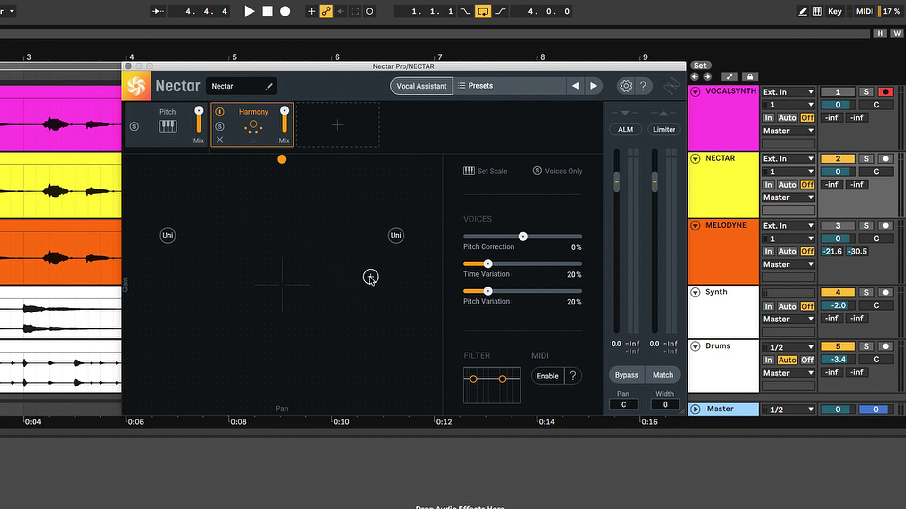
pyautogui.moveTo(482, 212)
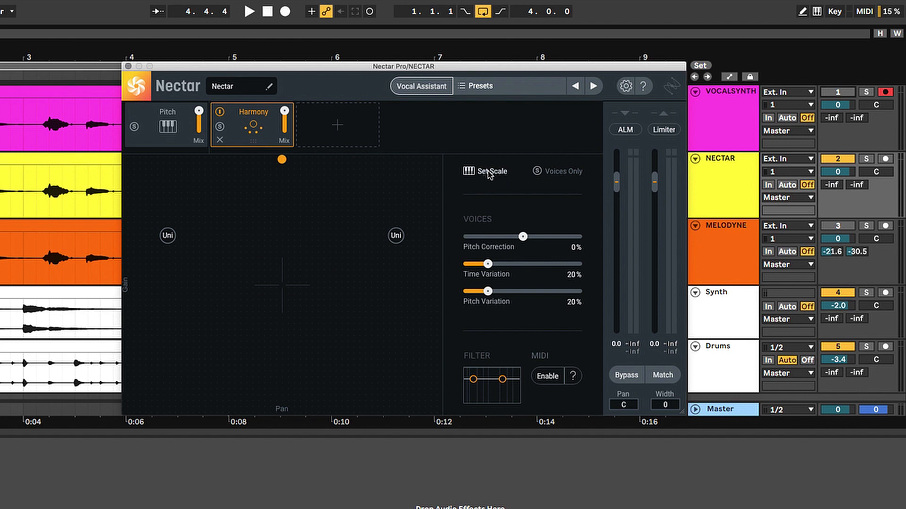
pyautogui.click(167, 121)
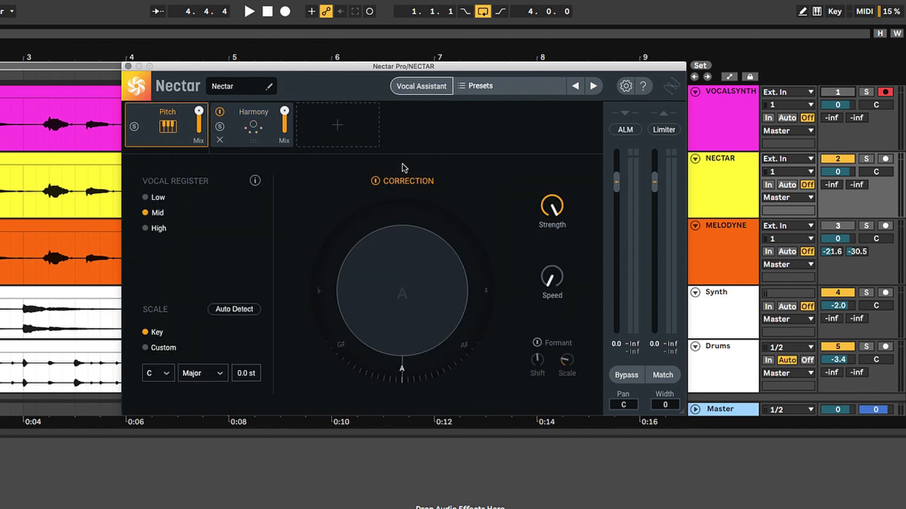
pyautogui.moveTo(204, 257)
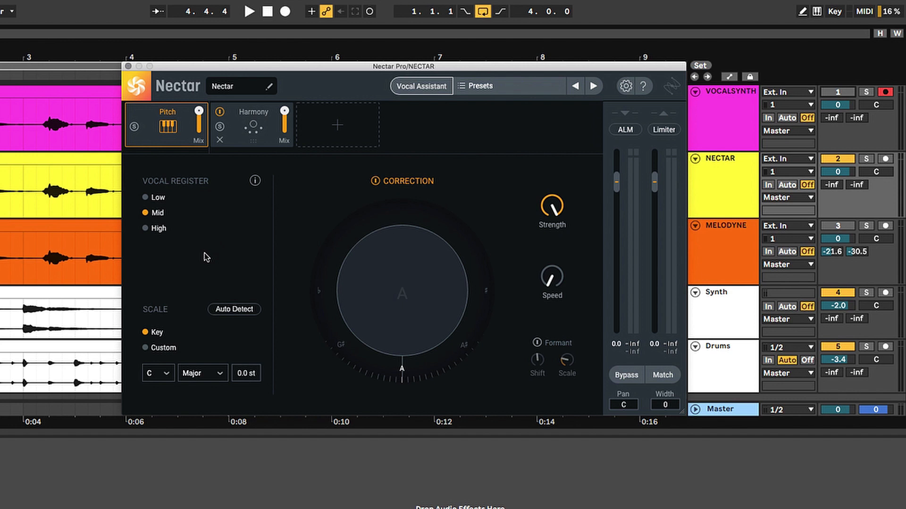
pyautogui.moveTo(257, 351)
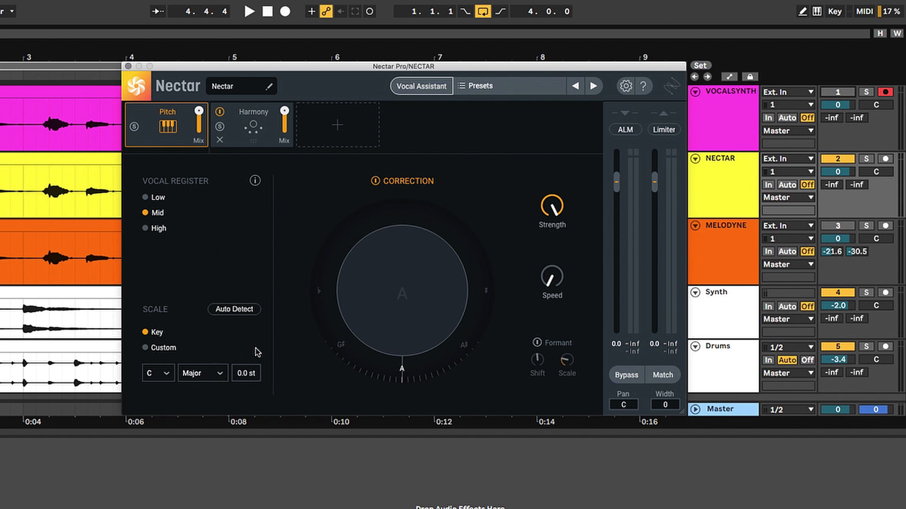
pyautogui.moveTo(253, 351)
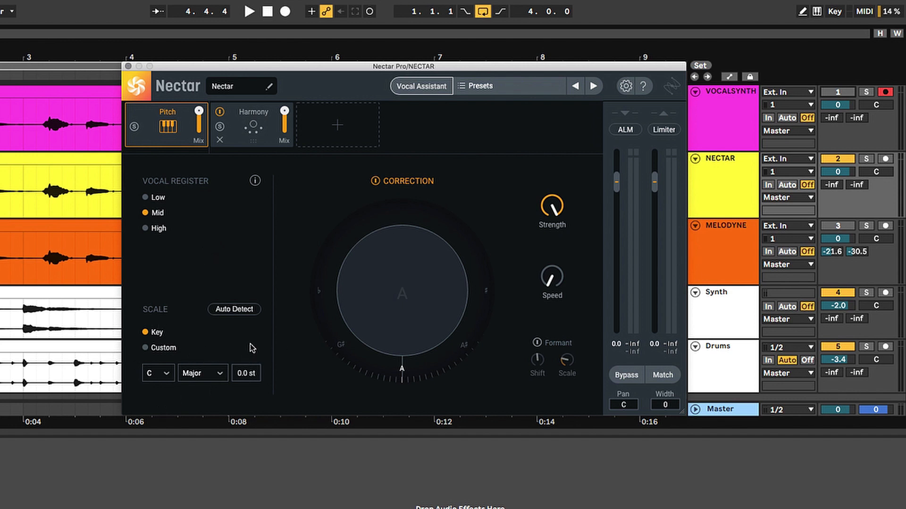
pyautogui.moveTo(204, 387)
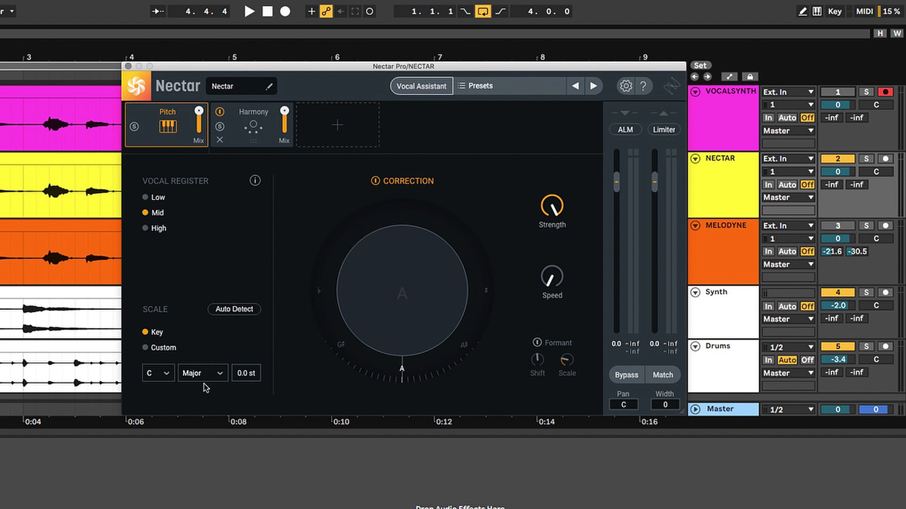
# Step: Glance at the Harmony module, then set the Pitch correction key to a D#/Eb Minor scale
pyautogui.click(252, 122)
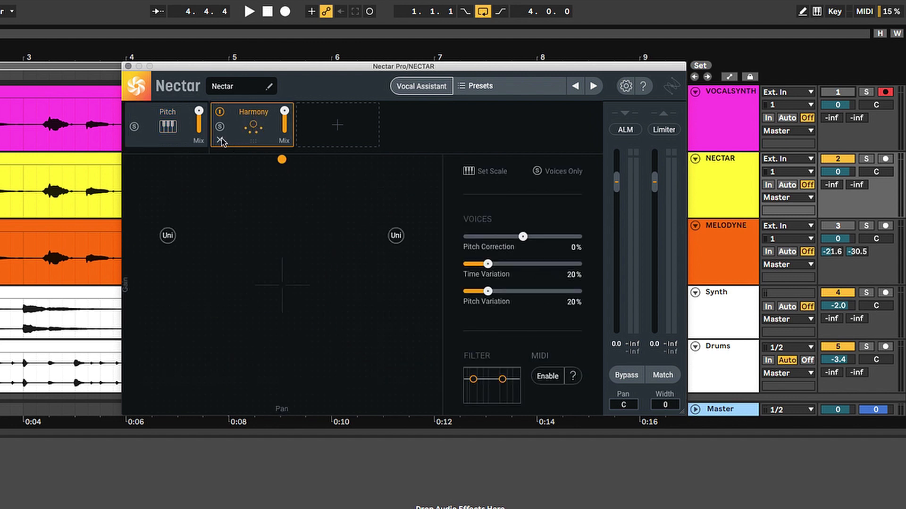
pyautogui.click(167, 123)
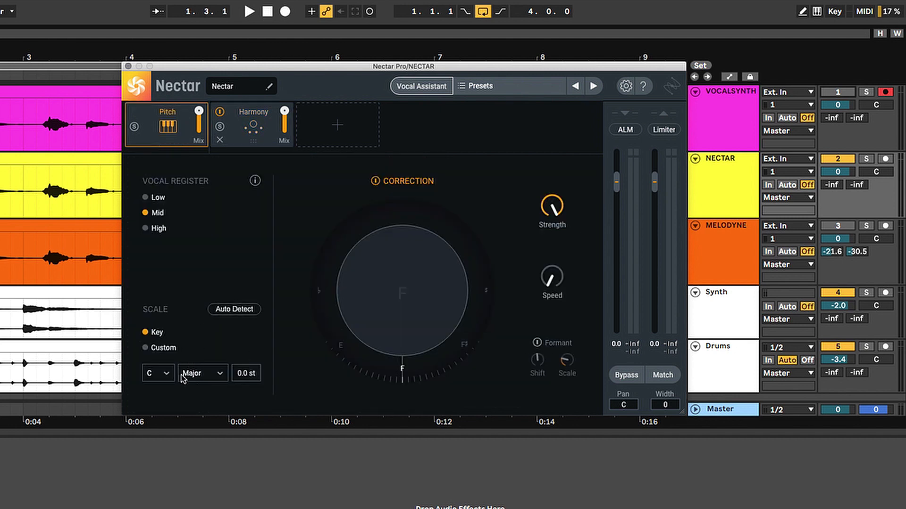
pyautogui.click(201, 373)
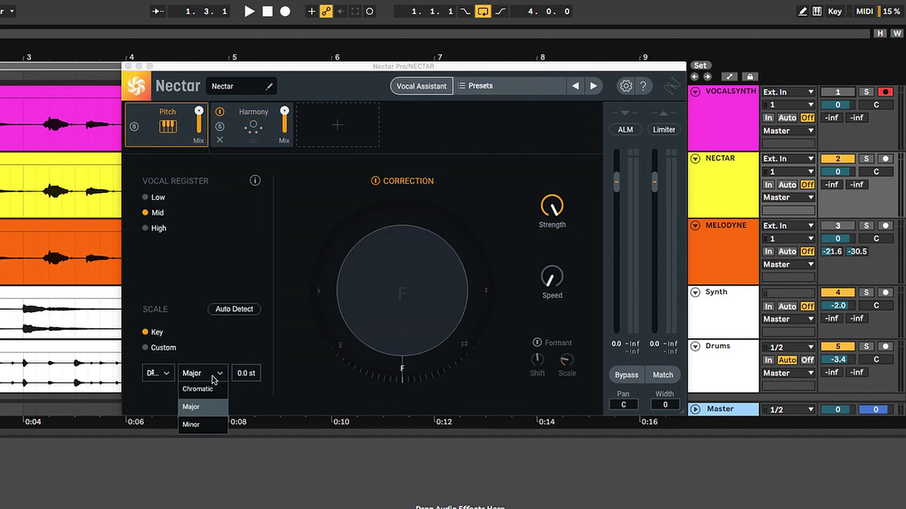
pyautogui.click(190, 424)
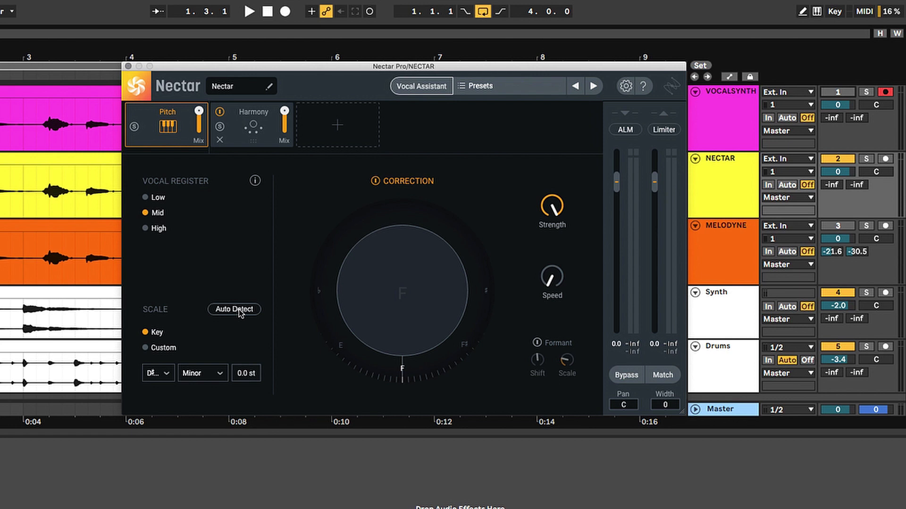
# Step: Run Auto Detect on the vocal and accept C Major from the detected key suggestions
pyautogui.click(234, 309)
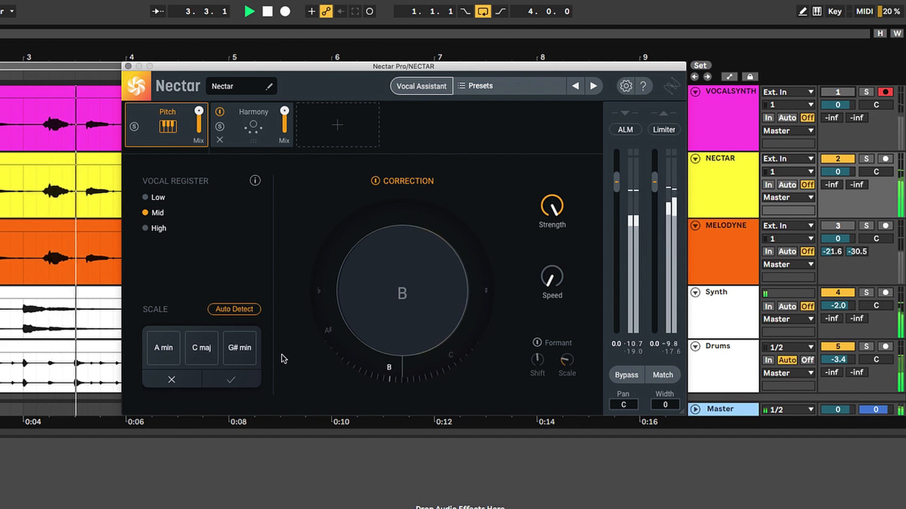
pyautogui.click(238, 347)
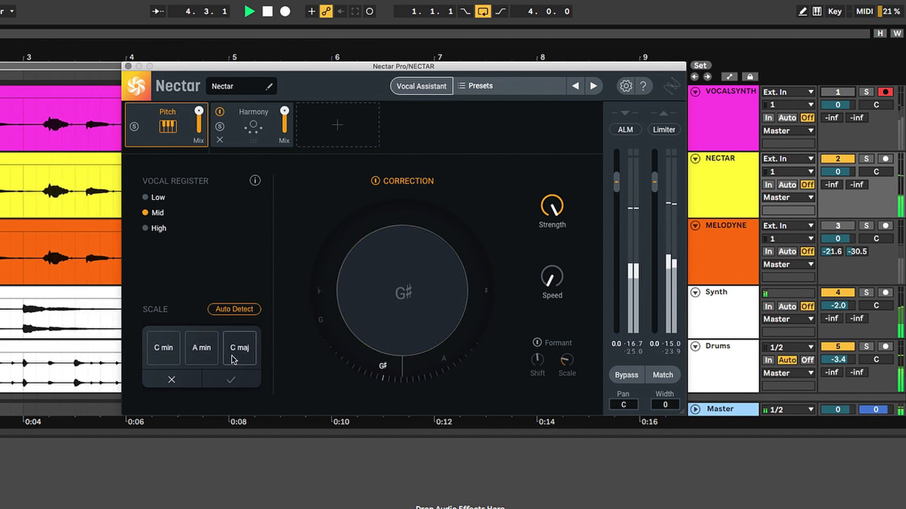
pyautogui.click(239, 348)
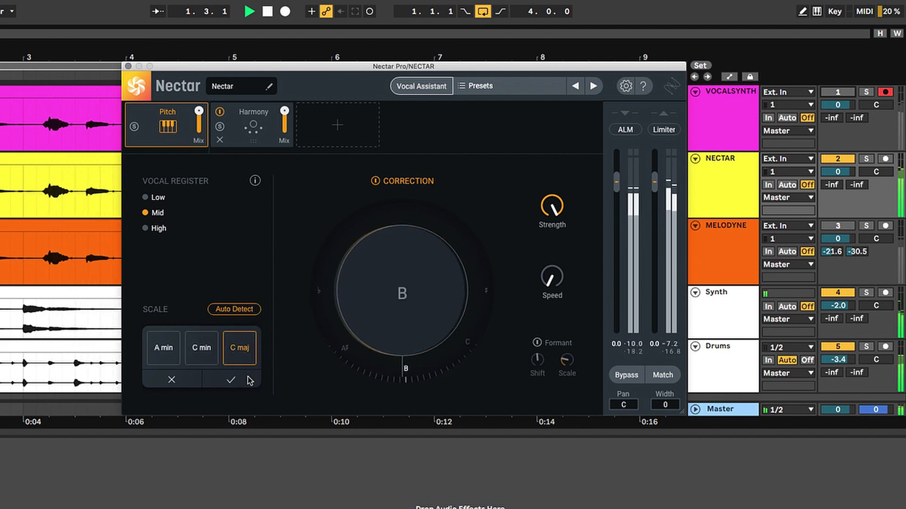
pyautogui.click(337, 125)
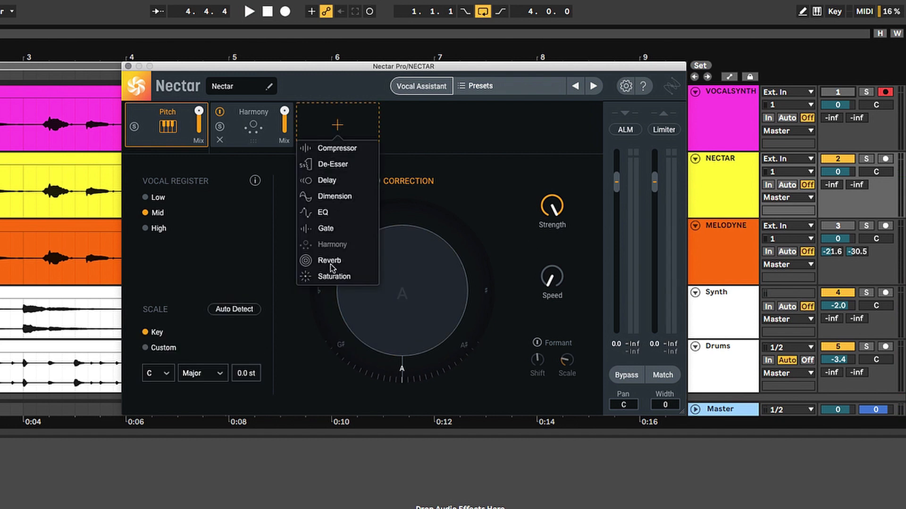
# Step: Add an EQ module to Nectar's chain and bring up Melodyne Essential on the MELODYNE track
pyautogui.click(323, 212)
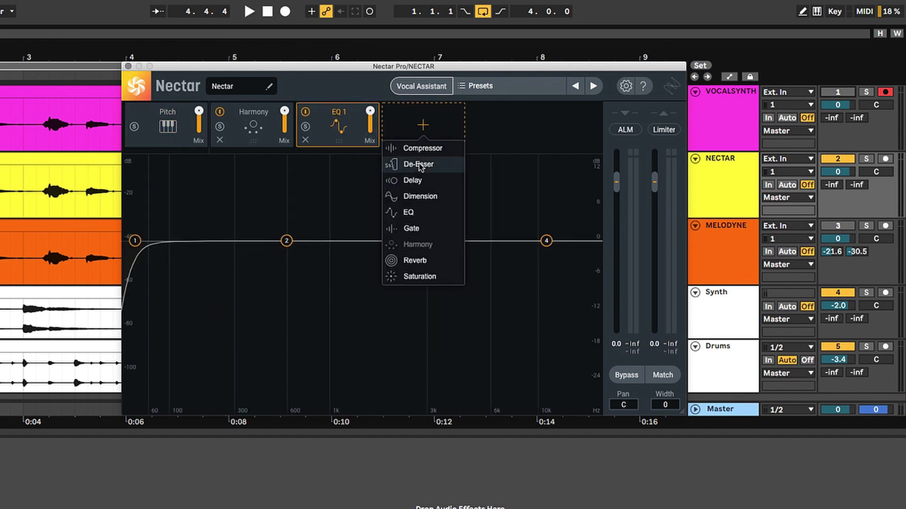
pyautogui.click(419, 277)
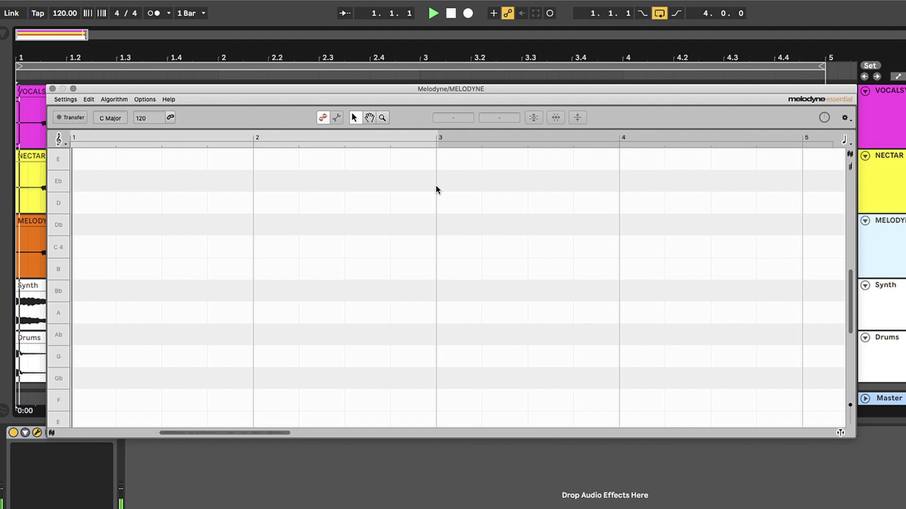
# Step: Transfer the vocal into Melodyne and correct pitch with center 63% and drift 100%
pyautogui.click(69, 117)
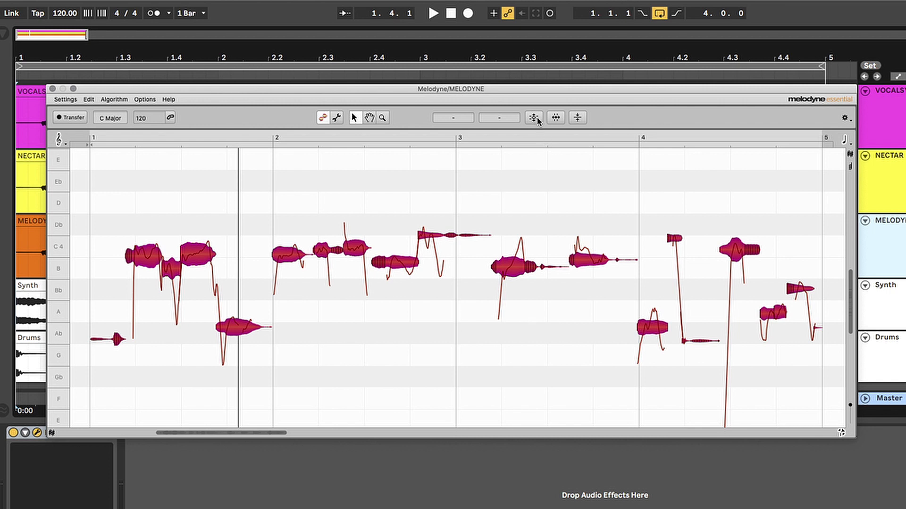
pyautogui.click(533, 117)
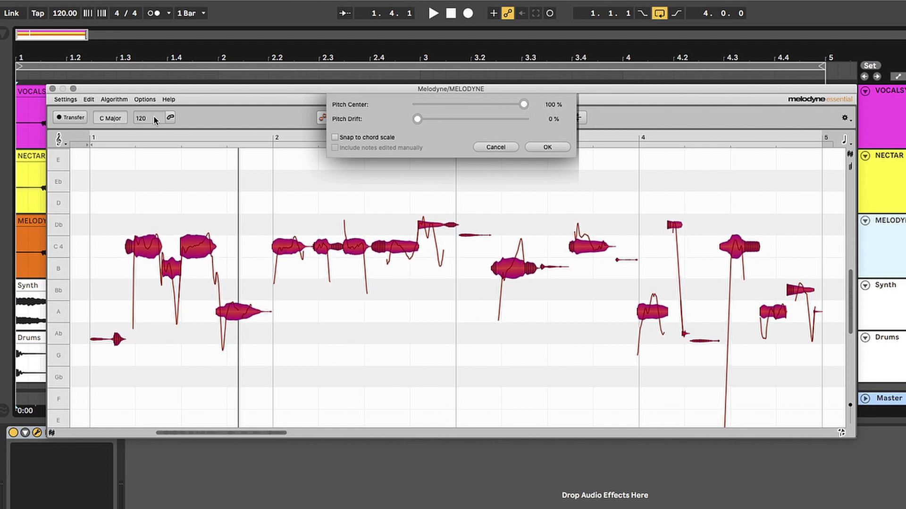
pyautogui.moveTo(522, 105)
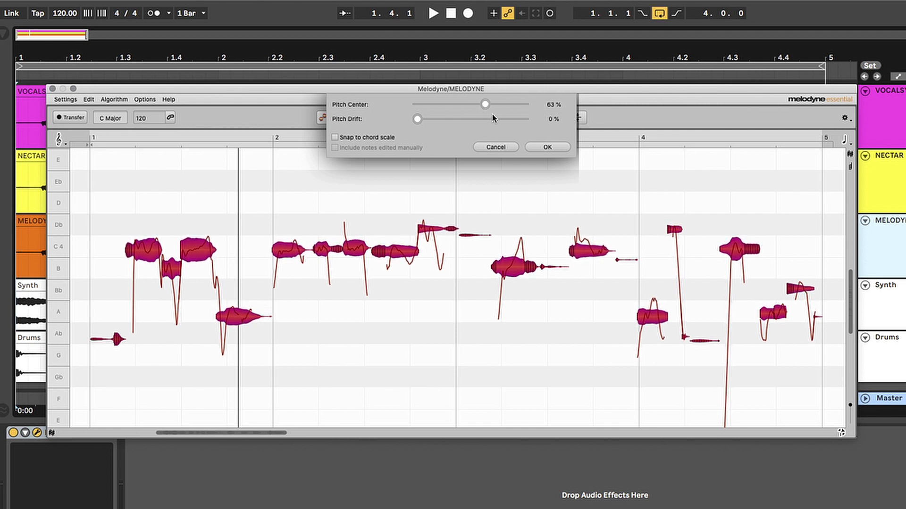
pyautogui.moveTo(374, 256)
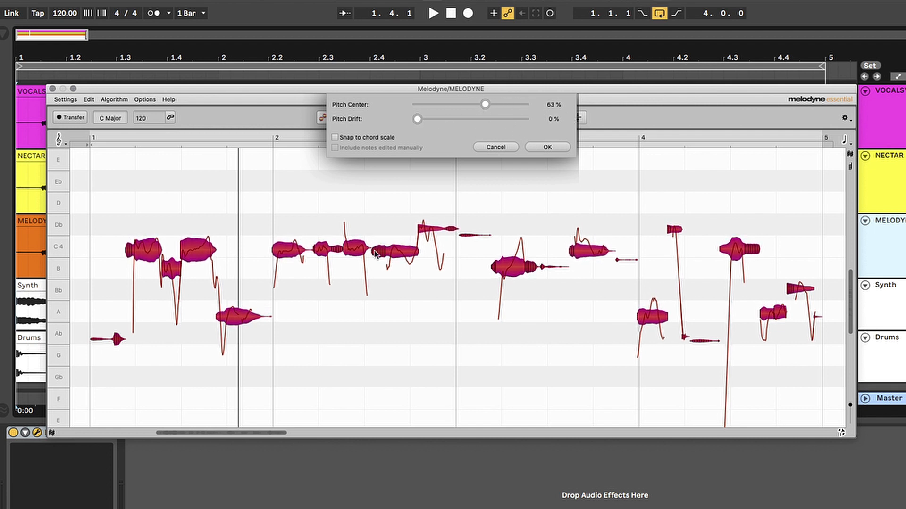
pyautogui.moveTo(233, 239)
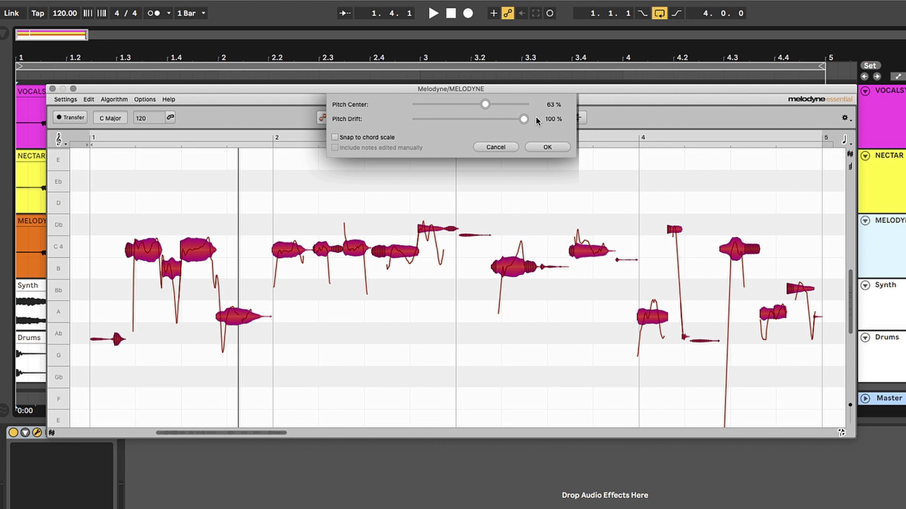
pyautogui.click(546, 147)
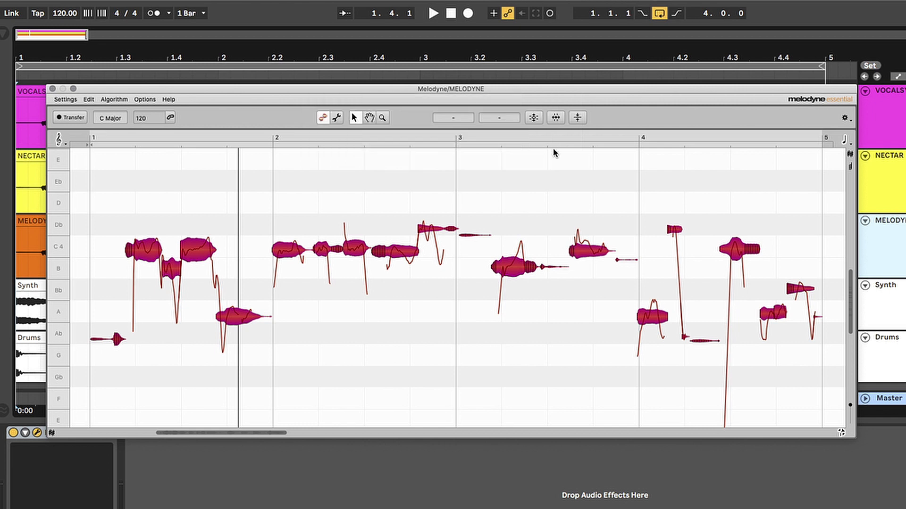
# Step: Select all notes and drag the high Db near bar 3 down to C4
pyautogui.click(433, 13)
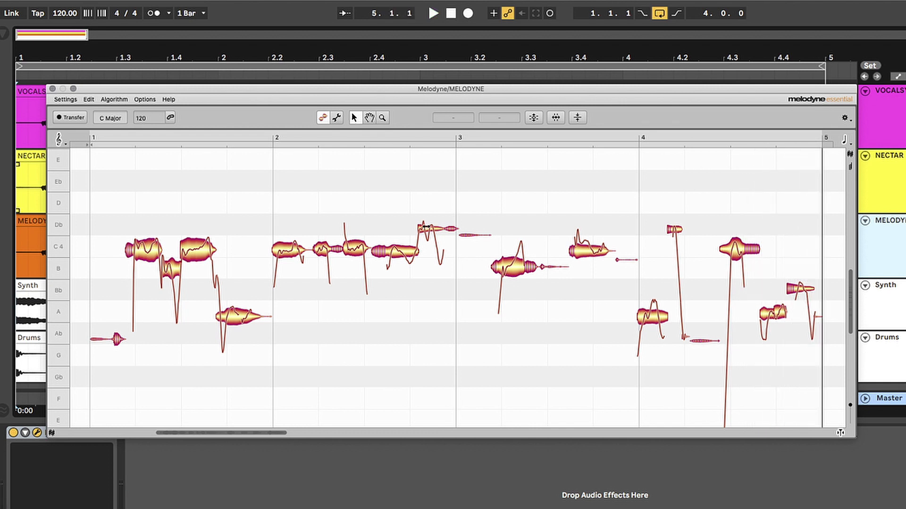
pyautogui.moveTo(426, 217)
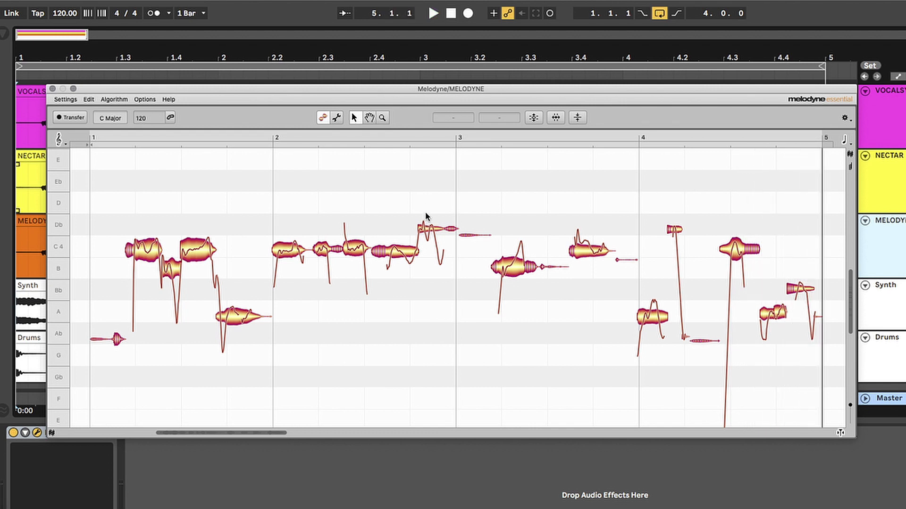
pyautogui.click(423, 231)
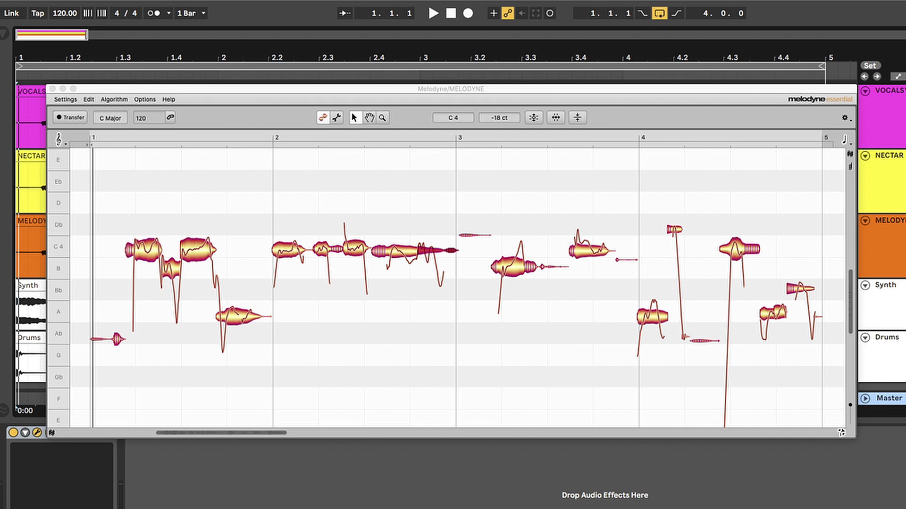
pyautogui.moveTo(222, 128)
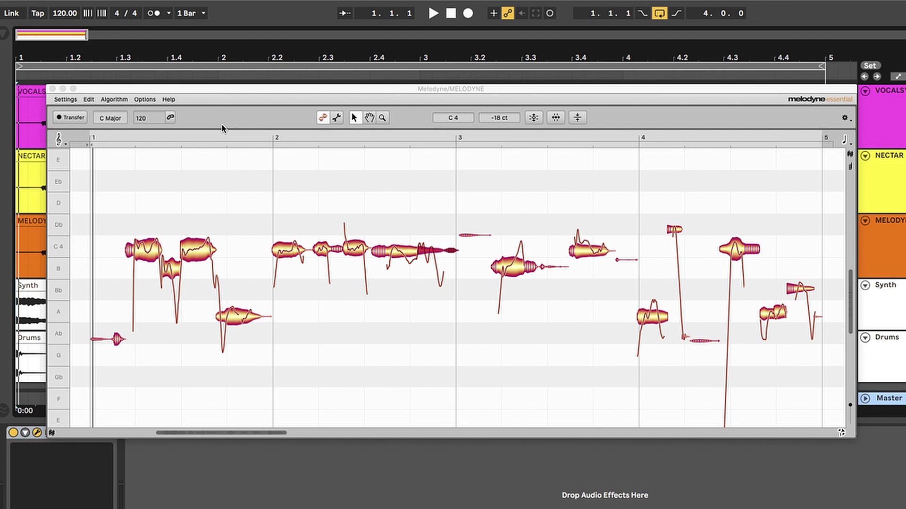
# Step: Close the Melodyne editor and show the VOCALSYNTH track's VocalSynth 2 device chain
pyautogui.click(433, 12)
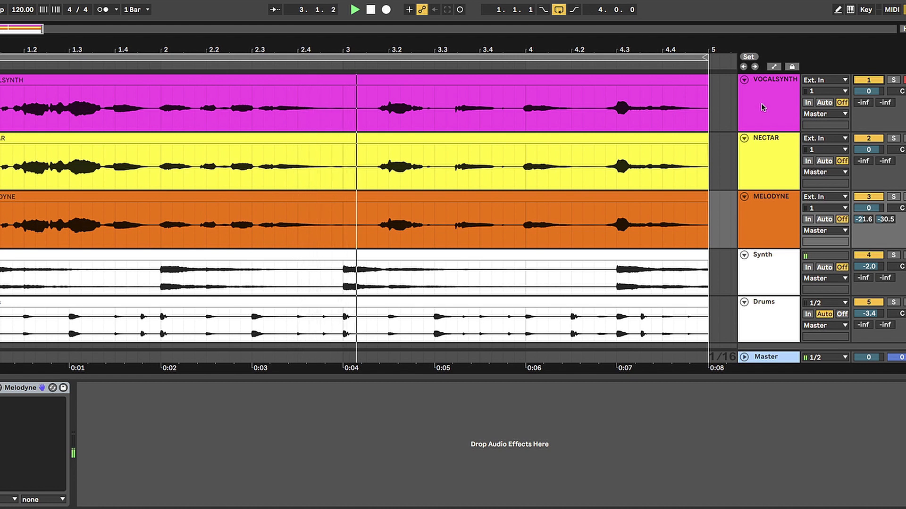
pyautogui.click(768, 98)
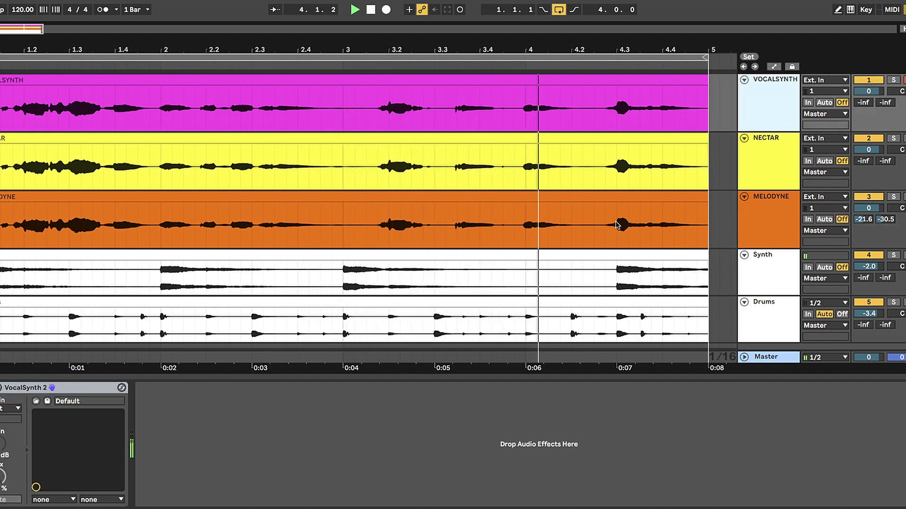